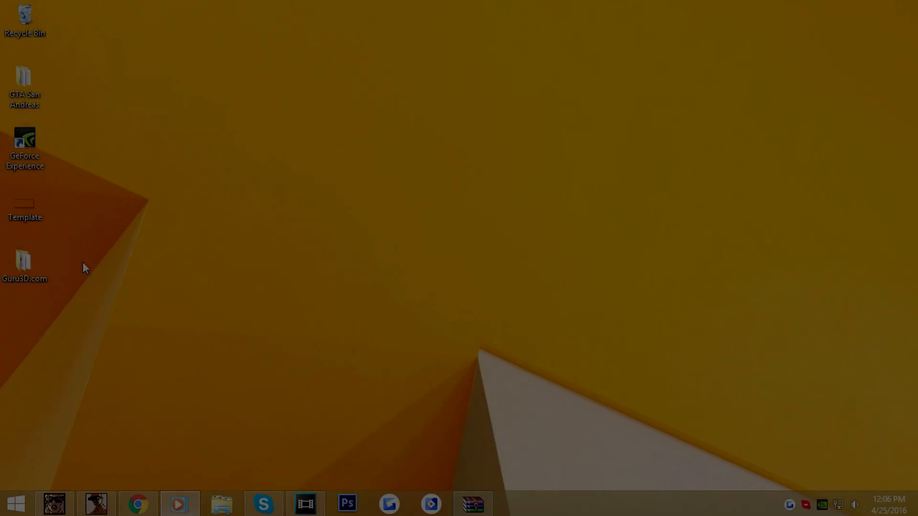
Launch nvidiaInspector.exe from the Guru3D.com folder on the desktop
double_click(24, 259)
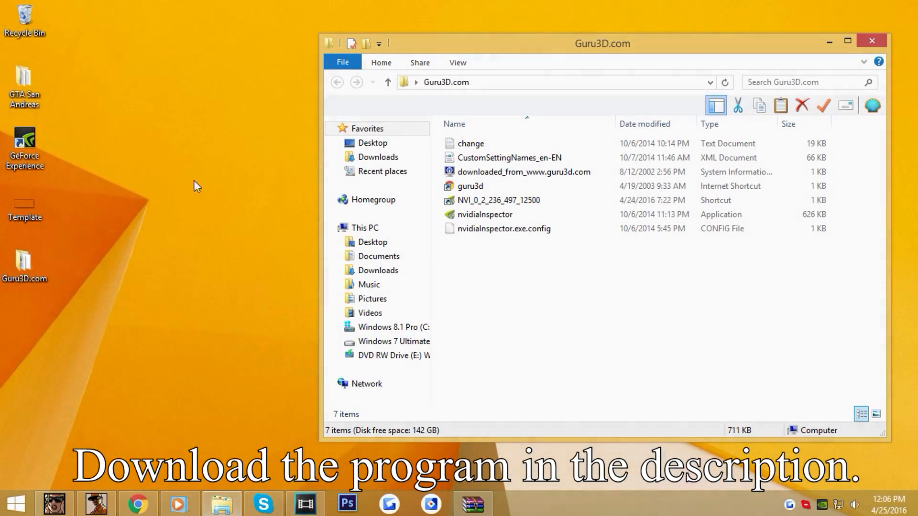
click(484, 214)
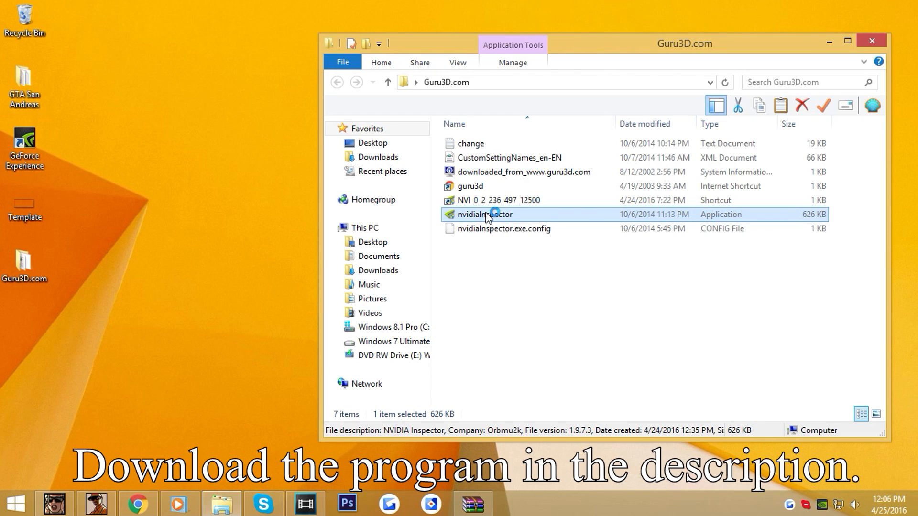
double_click(484, 215)
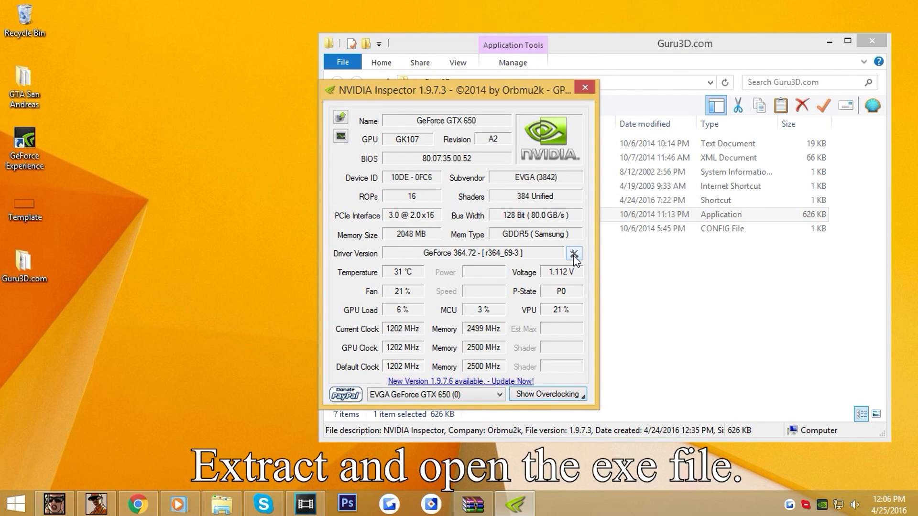
mouse_move(573, 253)
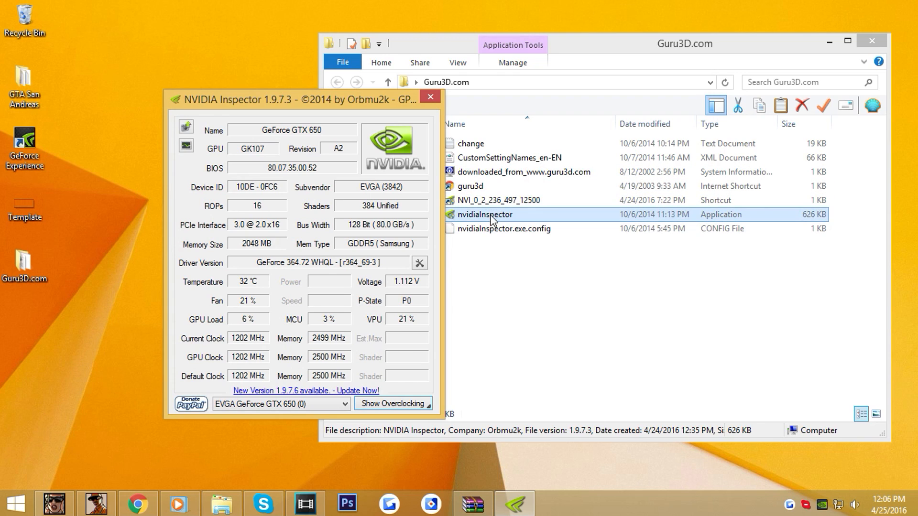
Open Profile Settings from the wrench icon beside Driver Version, showing the global base profile
drag(299, 98, 247, 79)
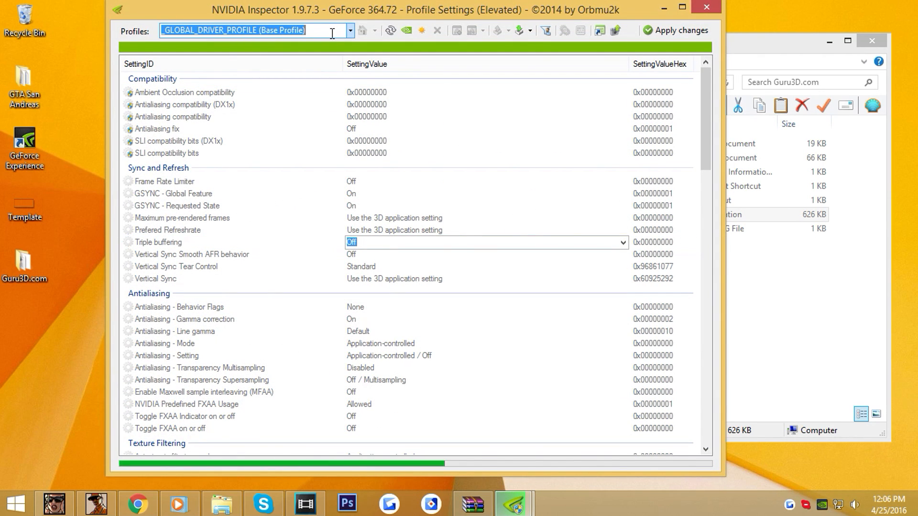
Search 'grand' in the Profiles box to load the Grand Theft Auto: San Andreas profile
text(gta)
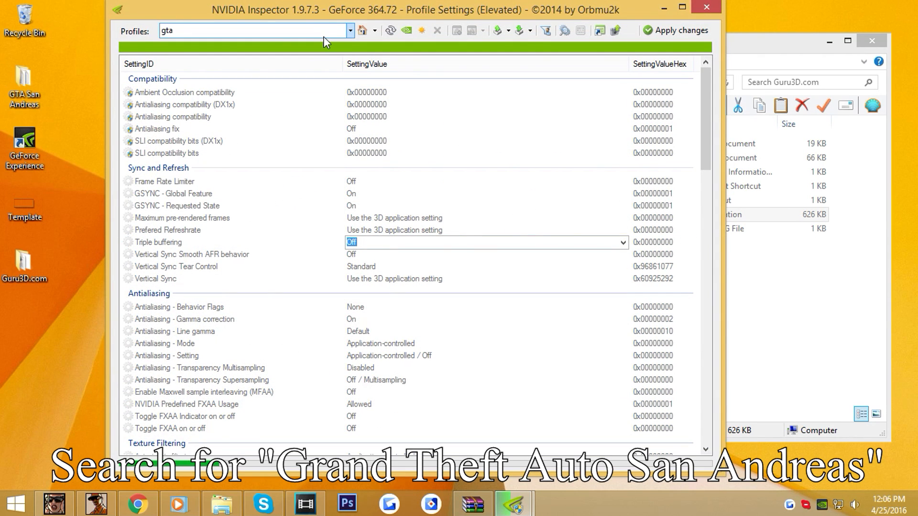
text(g)
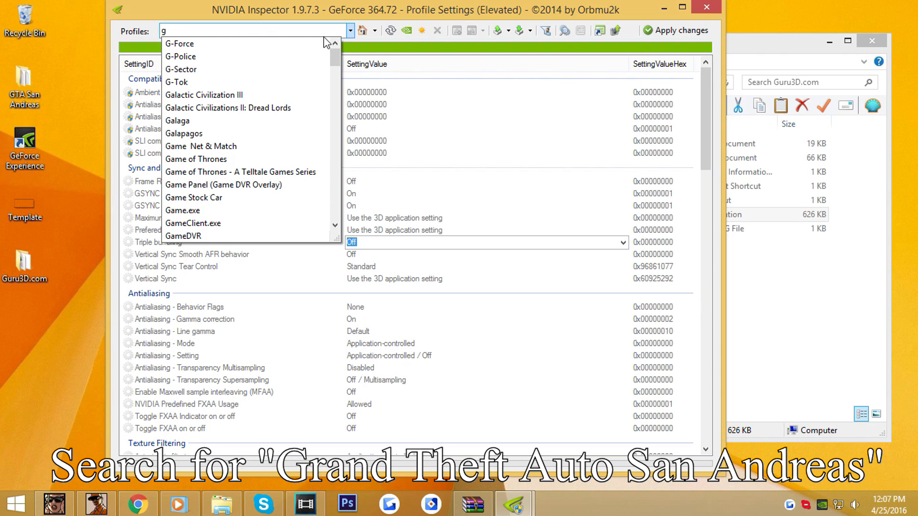
text(rand Theft Auto: San Andreas)
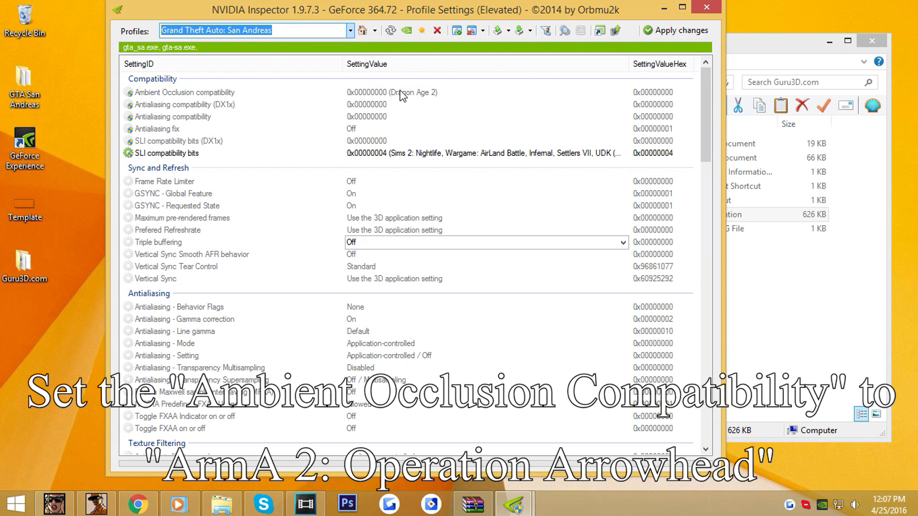
click(622, 92)
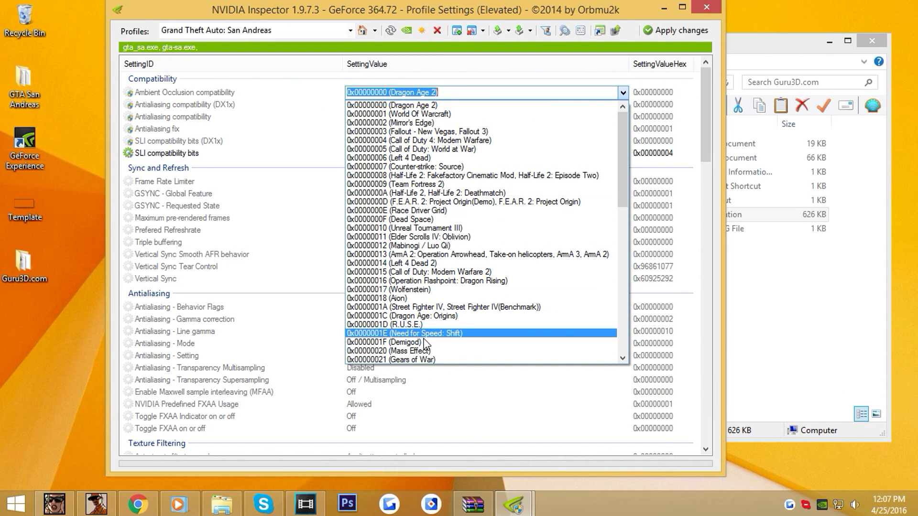
mouse_move(436, 254)
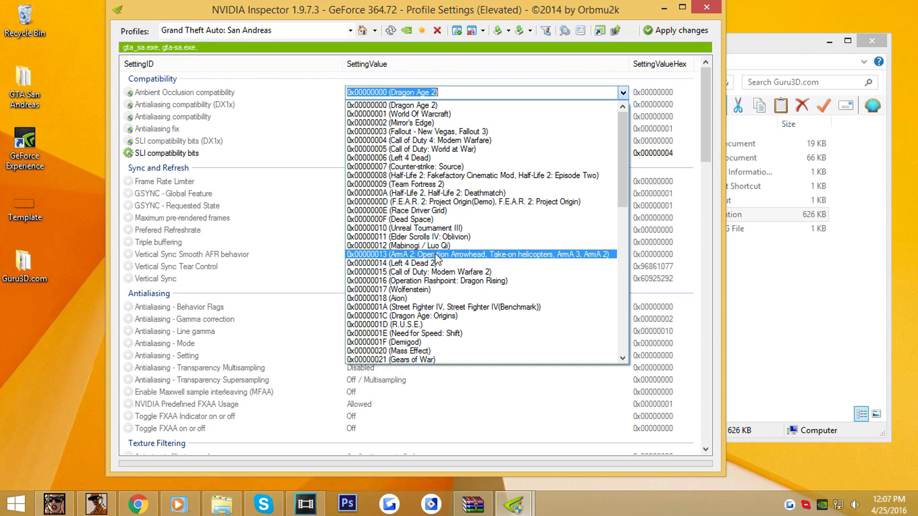
Choose 0x00000013 (ArmA 2: Operation Arrowhead) as the Ambient Occlusion compatibility value
click(477, 254)
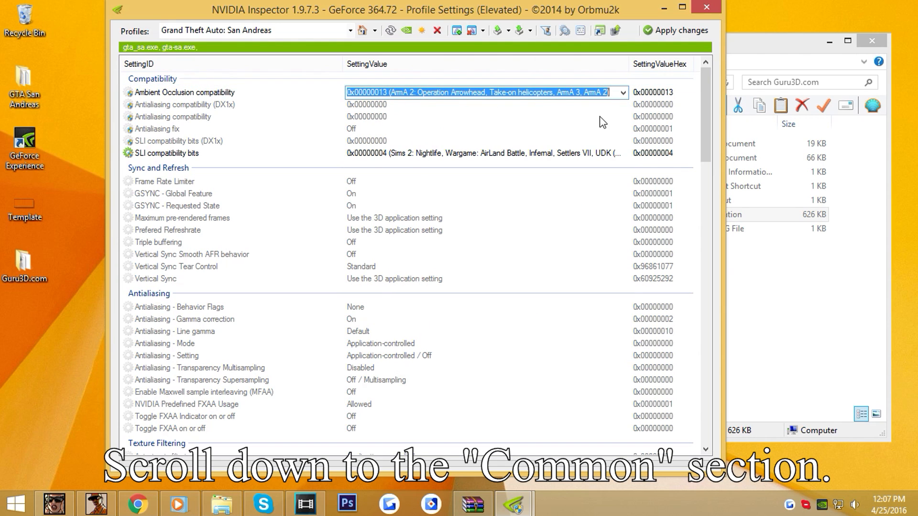
In the Common section, choose Quality for Ambient Occlusion setting and Enabled for usage
scroll(down, 3)
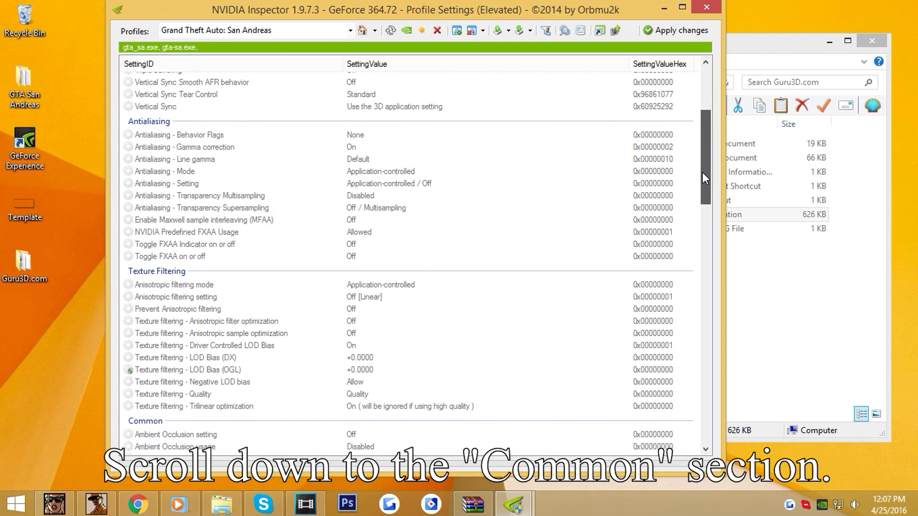
scroll(down, 3)
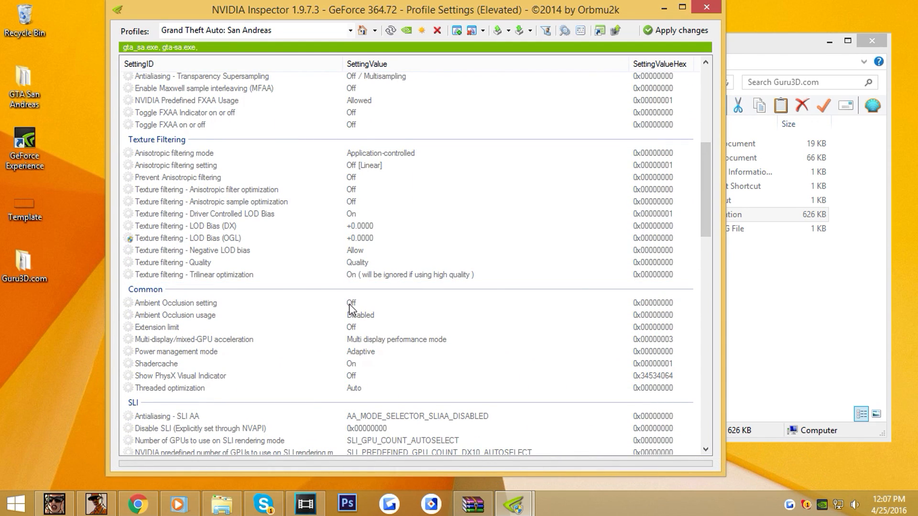
click(622, 303)
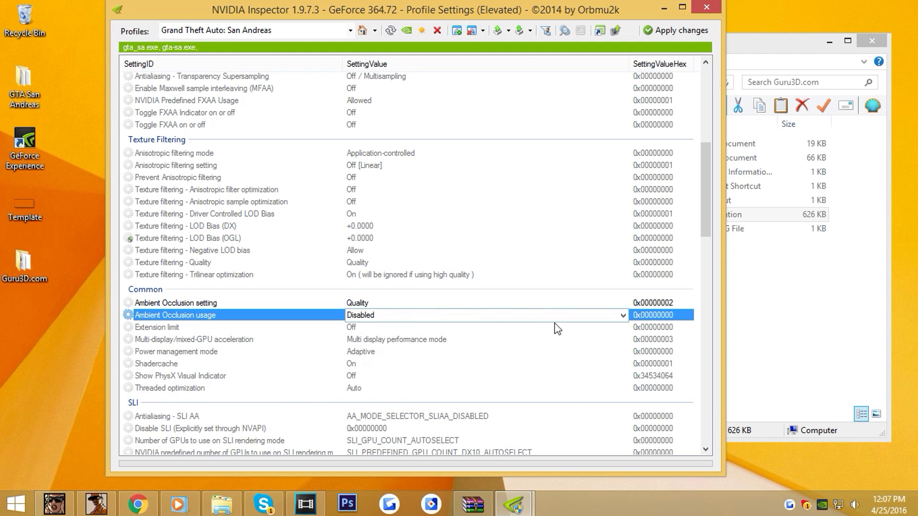
click(621, 315)
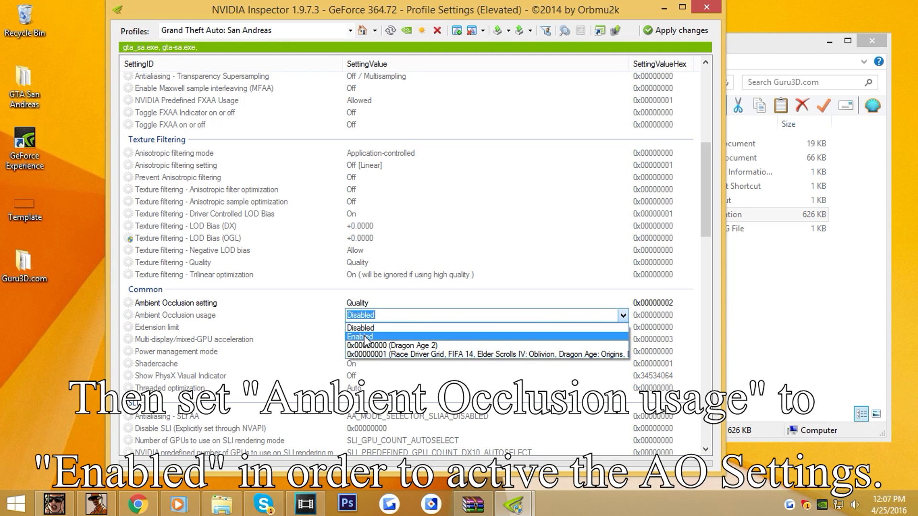
click(359, 337)
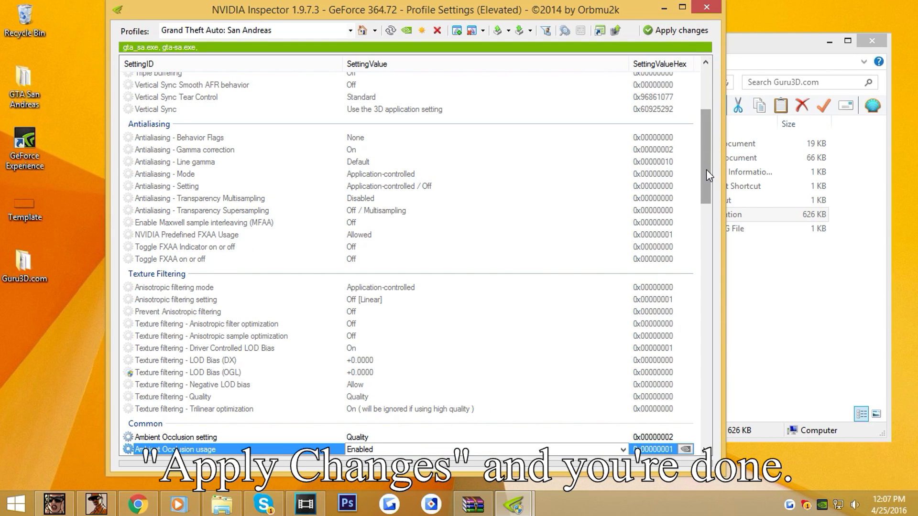
Apply the San Andreas profile changes, pressing Apply changes a second time
click(406, 30)
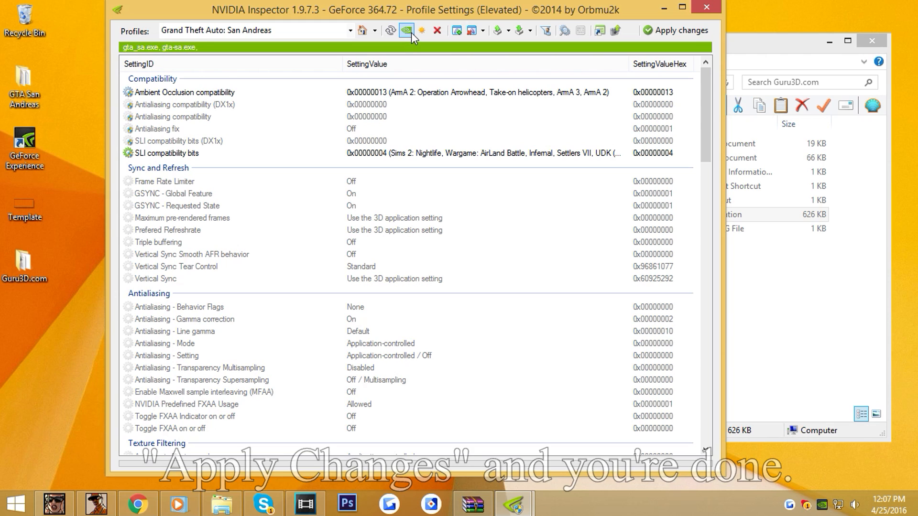
mouse_move(405, 30)
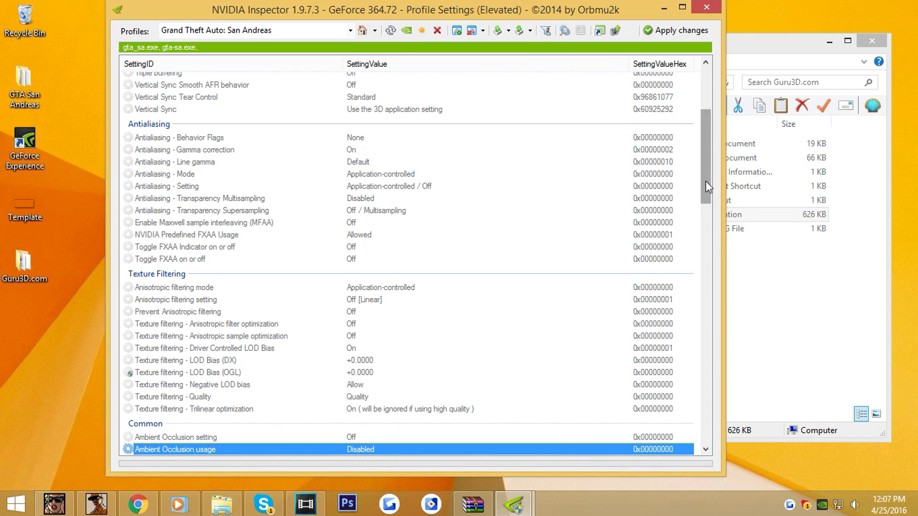
click(675, 30)
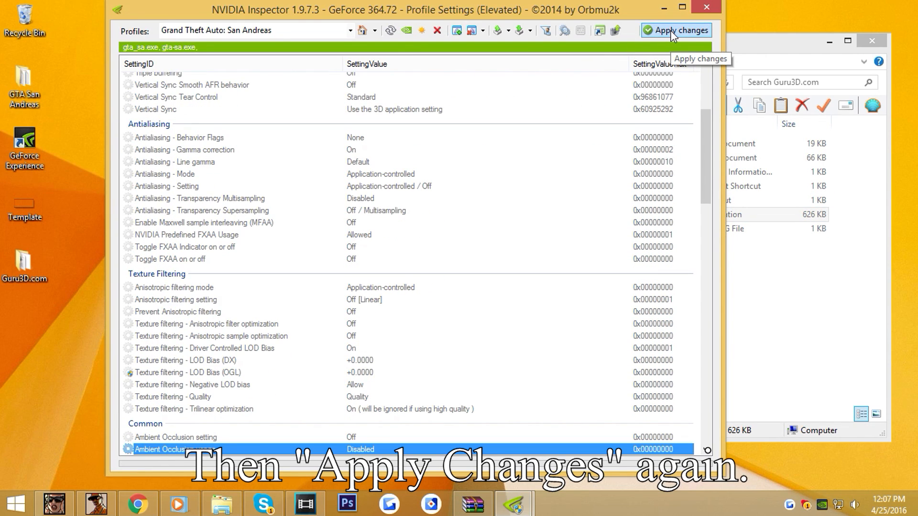
click(676, 30)
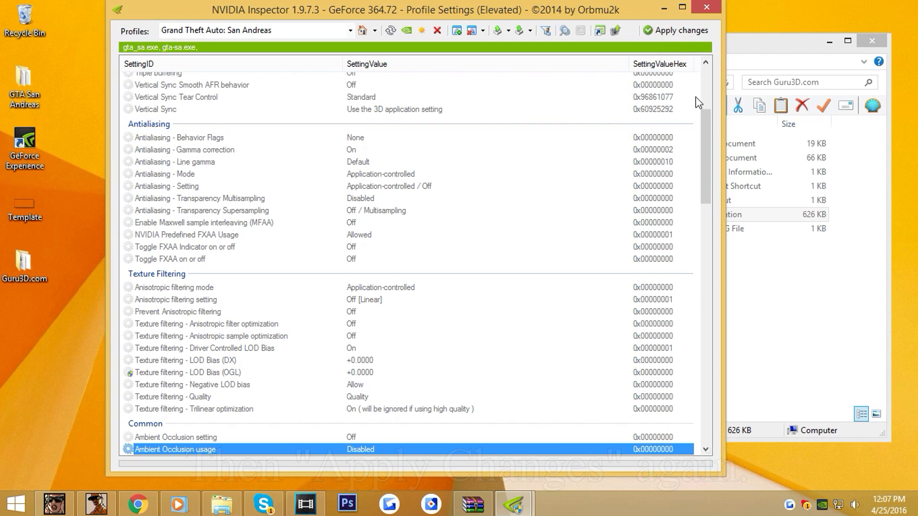